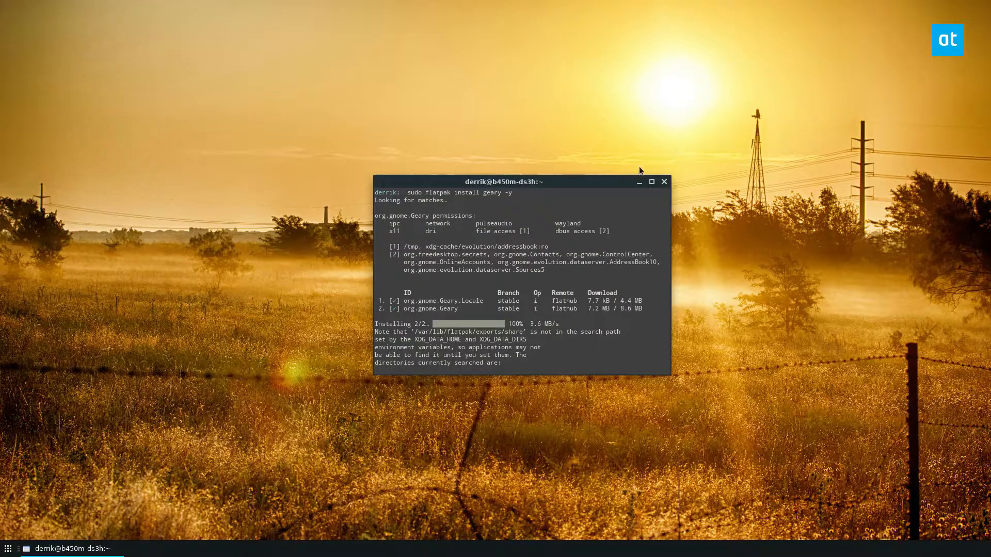
# - Finish the Geary flatpak install and launch Geary to its empty Gmail setup form
pyautogui.click(10, 547)
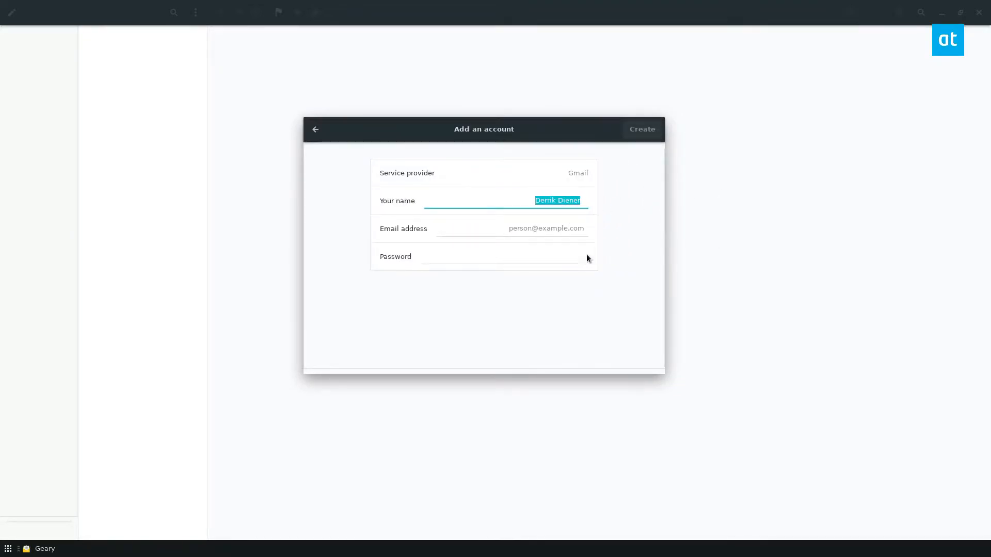
pyautogui.click(532, 229)
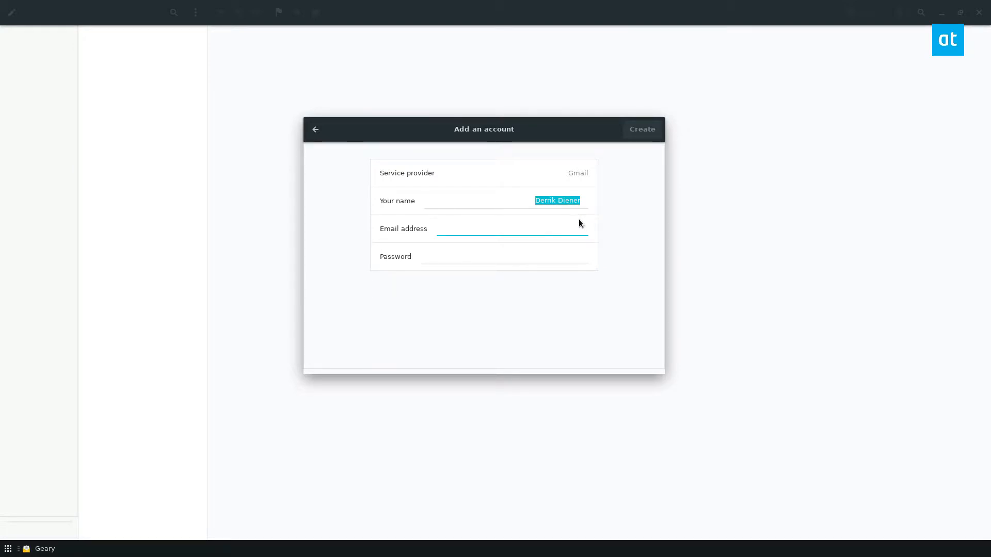
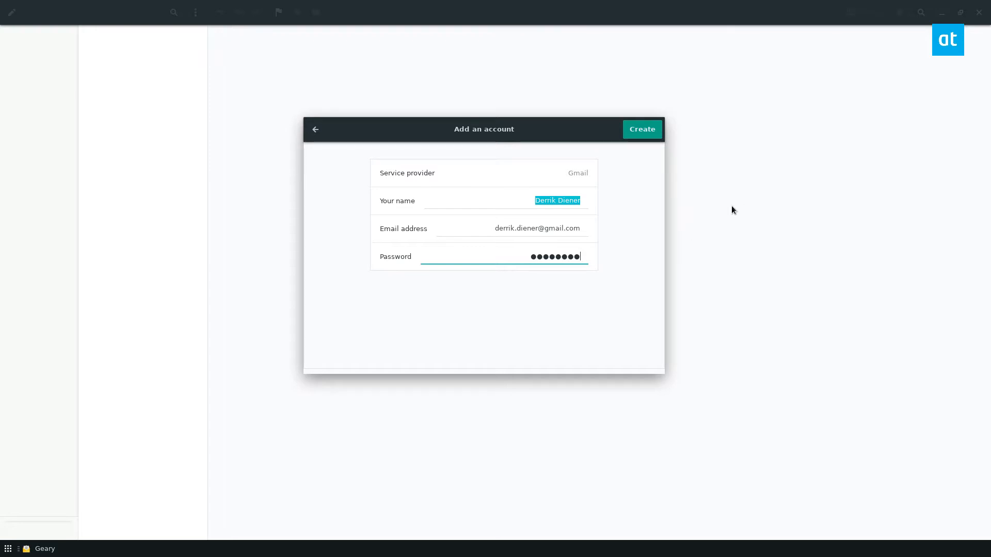
pyautogui.moveTo(649, 150)
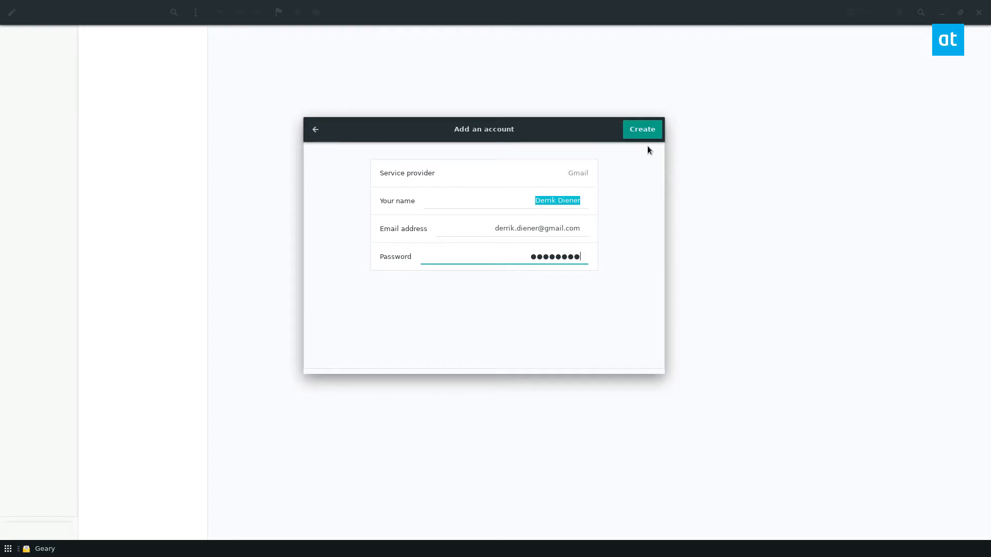
pyautogui.moveTo(93, 498)
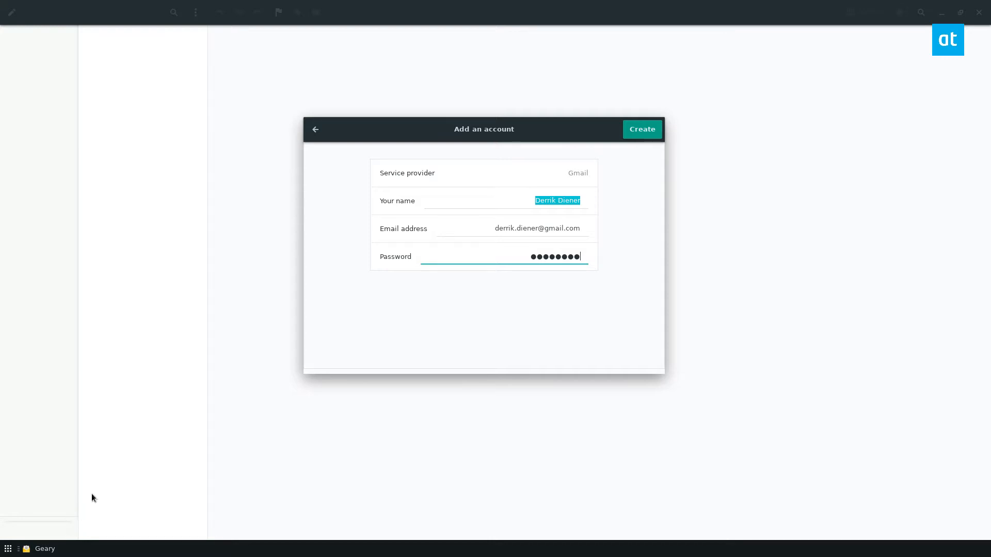
pyautogui.moveTo(604, 284)
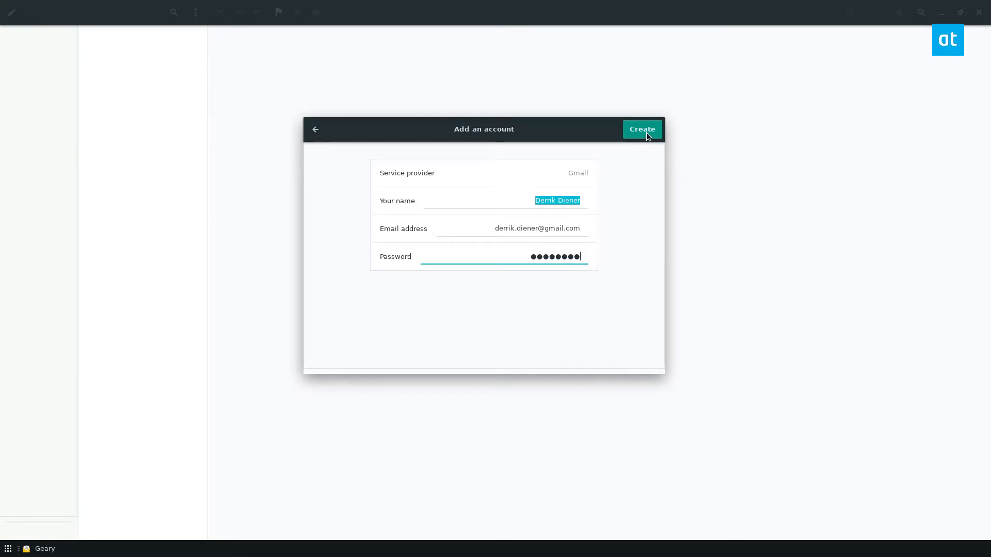
# - Submit the Gmail account form and confirm the password prompt to load its folders
pyautogui.click(642, 129)
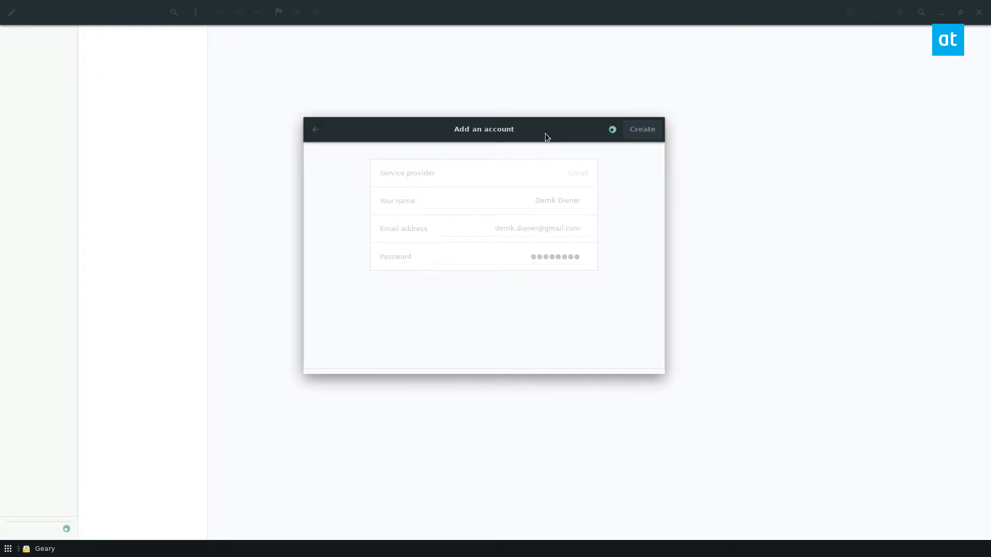
pyautogui.click(642, 129)
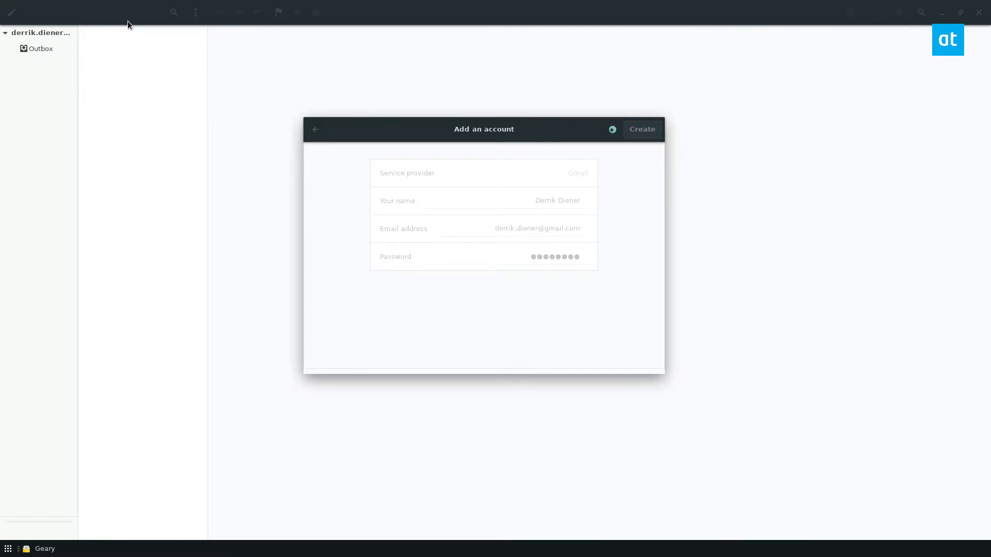
pyautogui.click(642, 129)
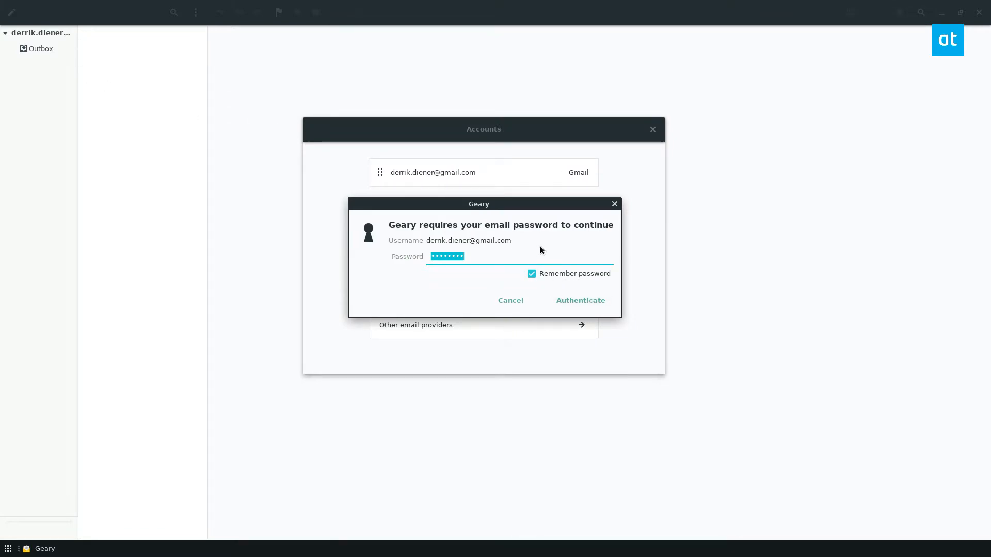
pyautogui.moveTo(581, 251)
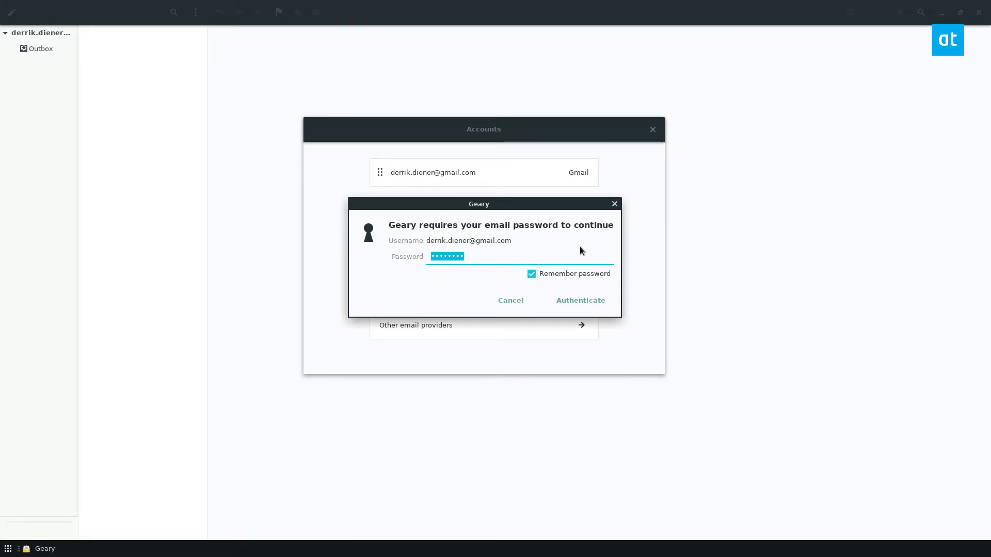
pyautogui.click(580, 300)
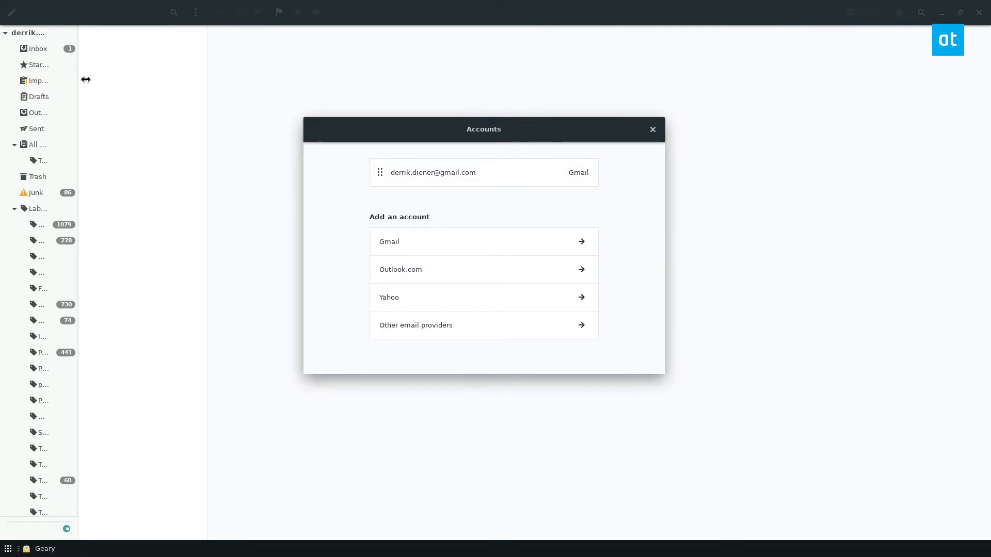
pyautogui.moveTo(42, 50)
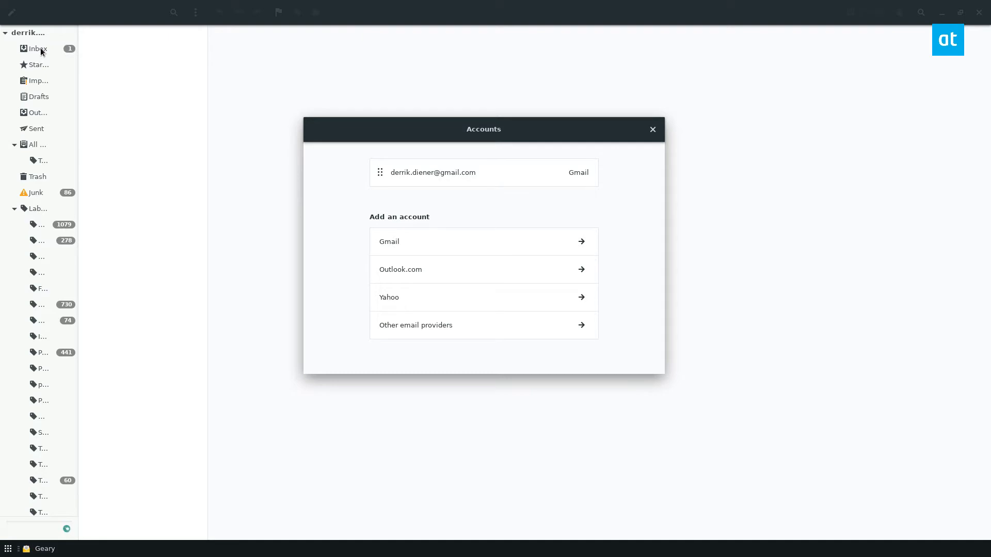
# - Open the Inbox, trash the Mail Delivery Subsystem notice, and open the Test email
pyautogui.click(653, 129)
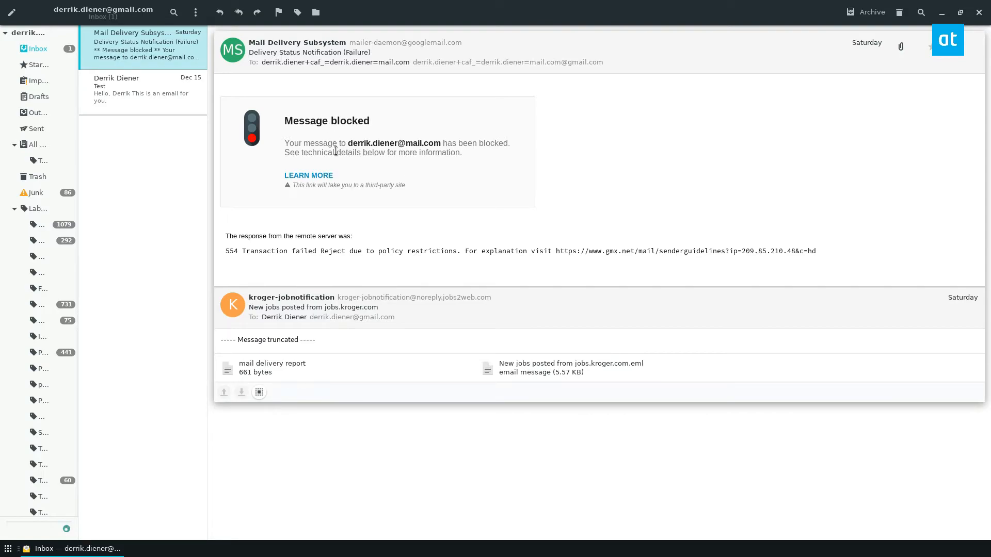
pyautogui.moveTo(419, 194)
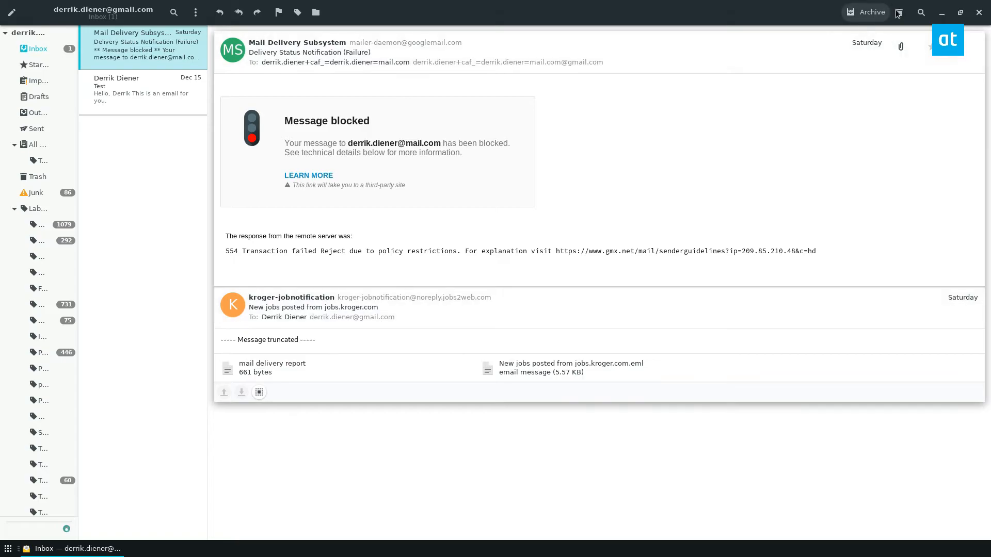
pyautogui.click(899, 12)
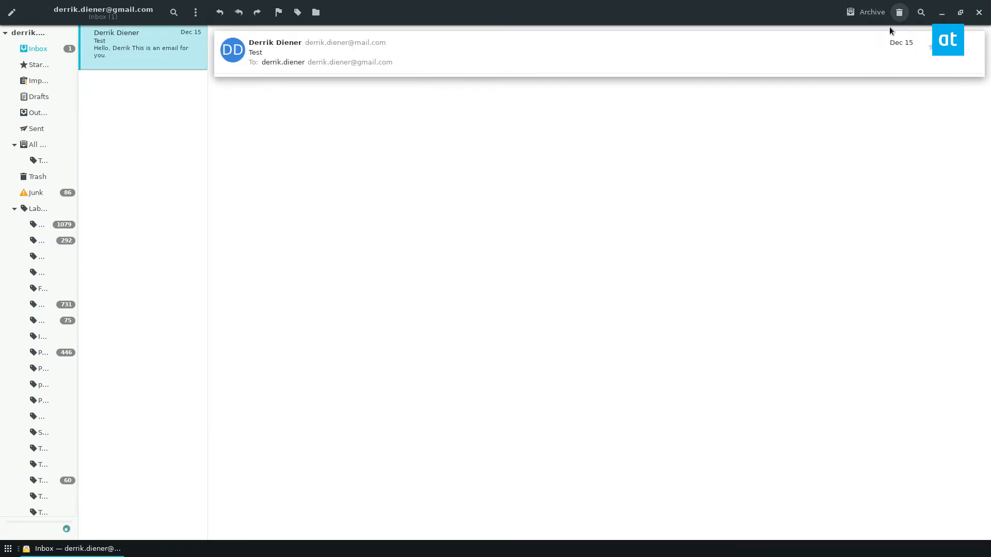
pyautogui.click(899, 12)
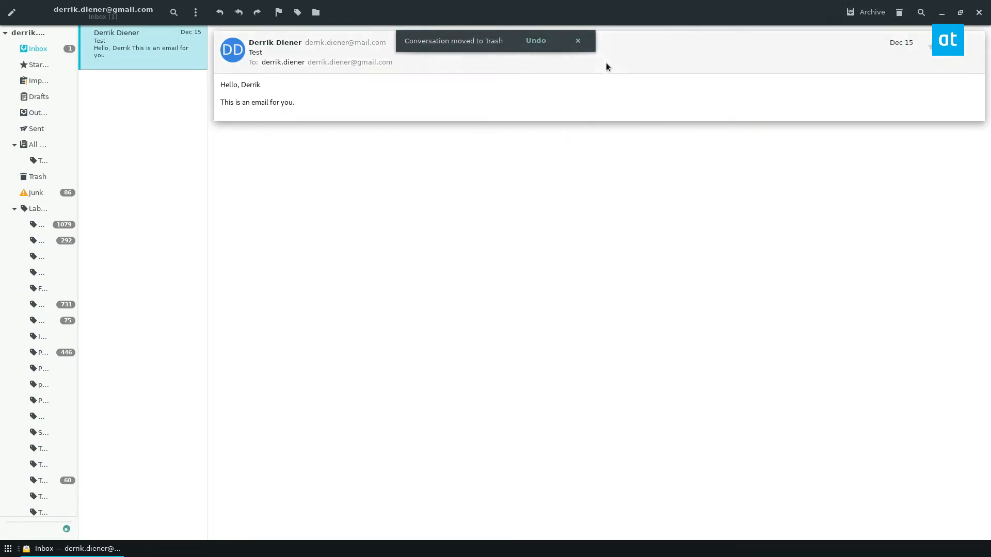
pyautogui.moveTo(876, 11)
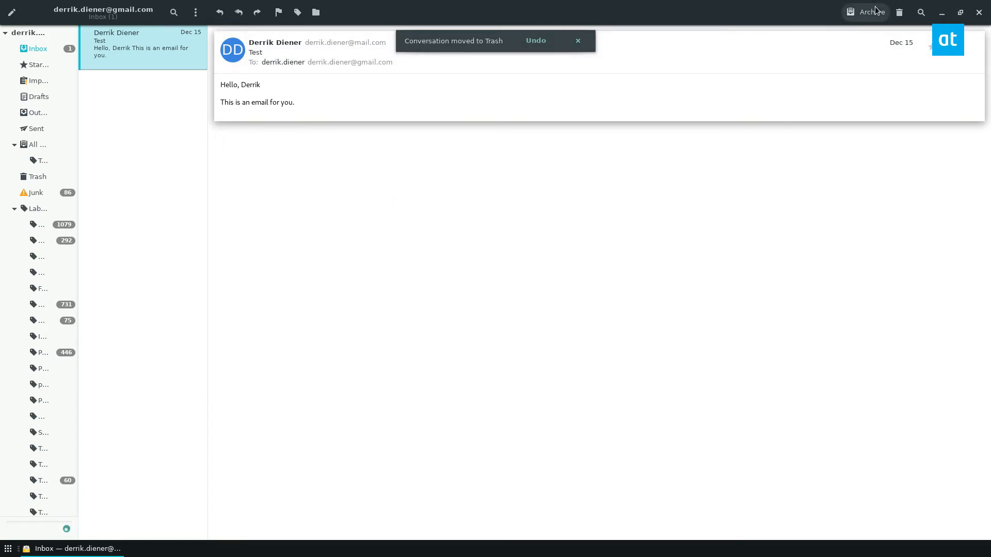
pyautogui.click(535, 41)
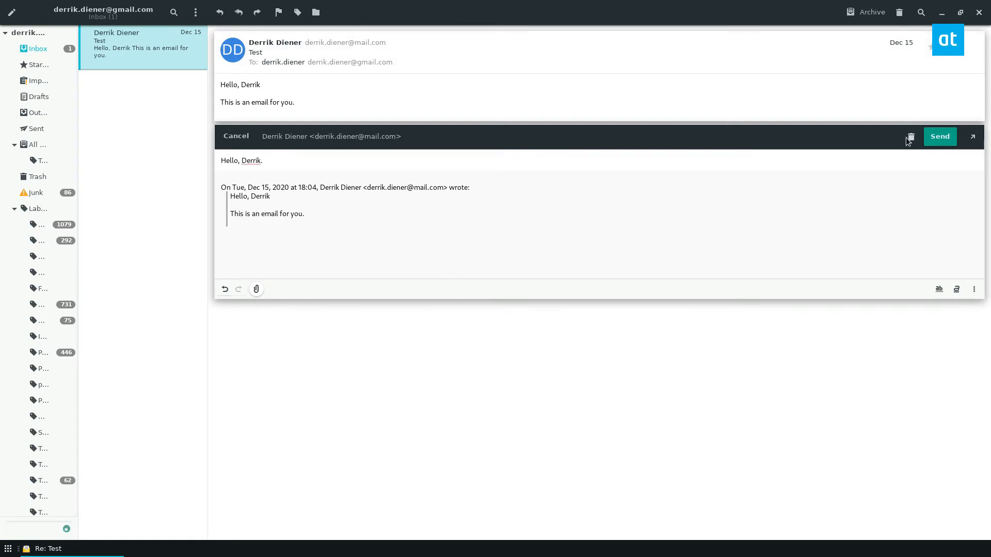
# - Send the composed reply to the Test email
pyautogui.click(939, 137)
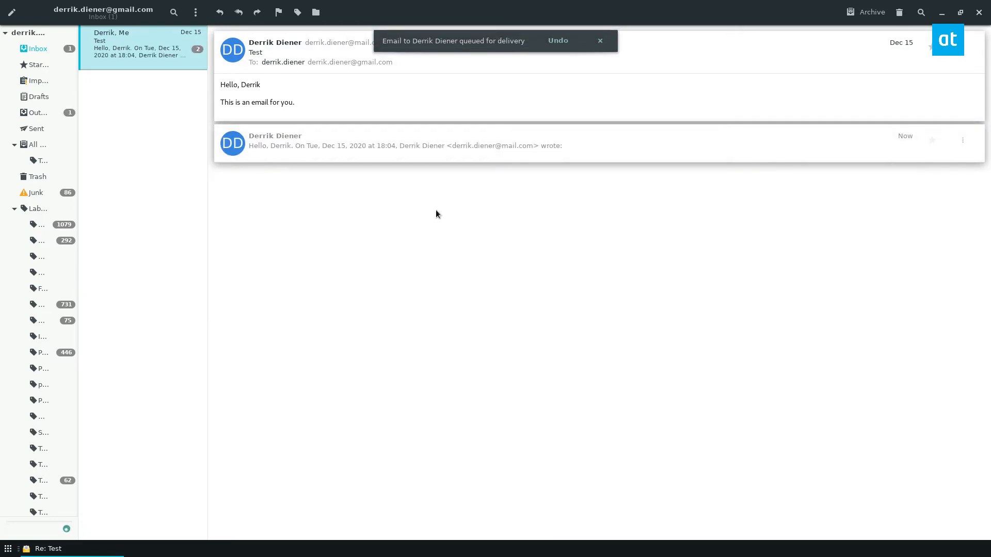
pyautogui.moveTo(404, 226)
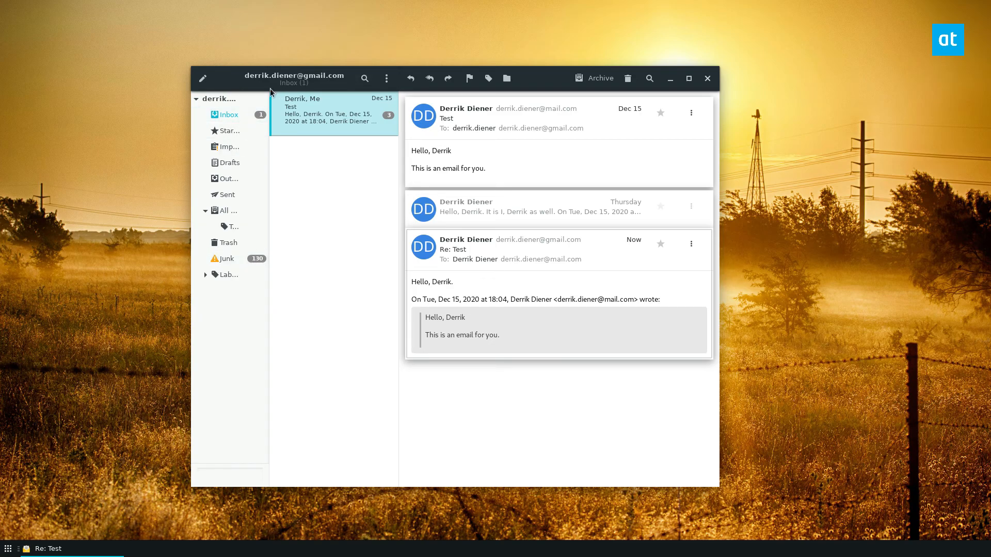
# - Unmaximize the Geary window and check the Re: Test reply in the conversation
pyautogui.click(202, 78)
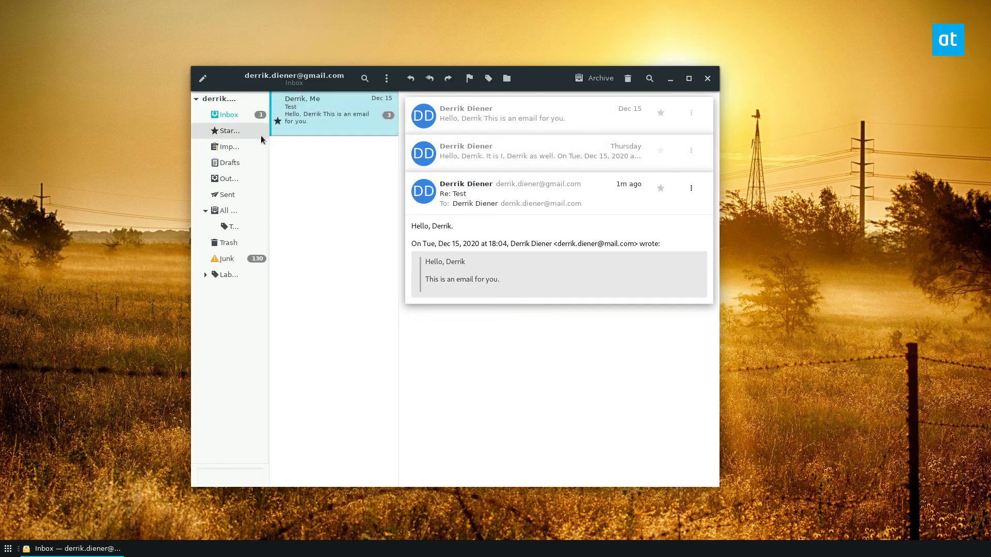
pyautogui.moveTo(373, 140)
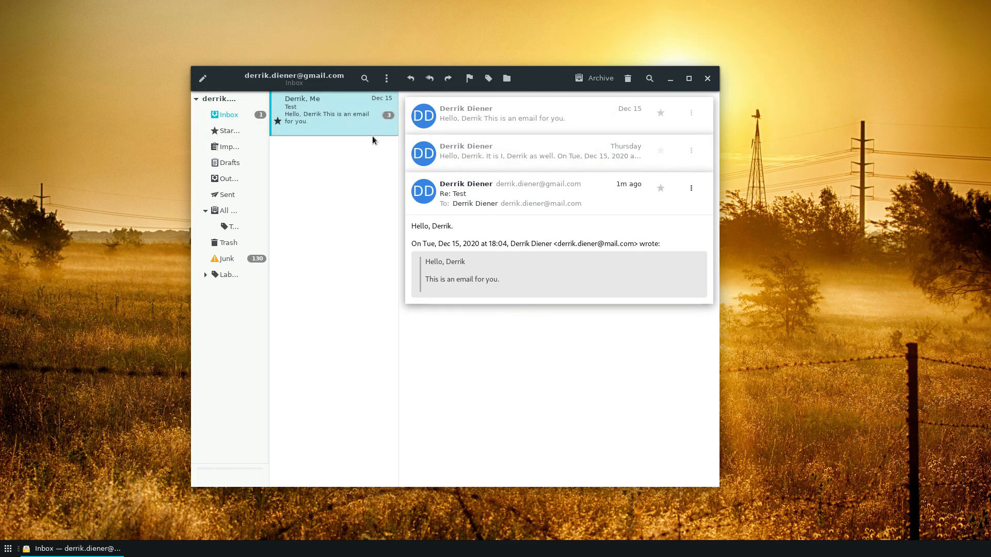